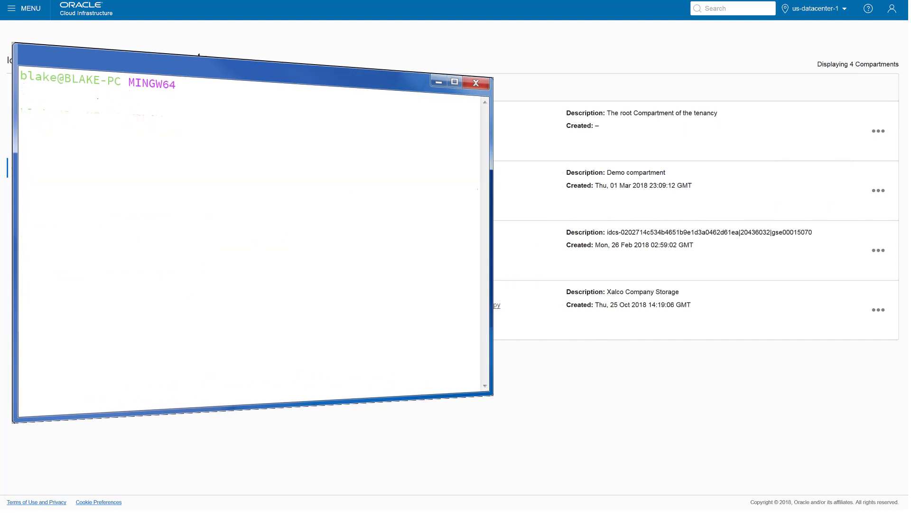
- Create ~/.oci, generate 2048-bit oci_api_key.pem with openssl genrsa, and chmod go-rwx on it
{"action": "type", "text": "mkdir ~/.oci"}
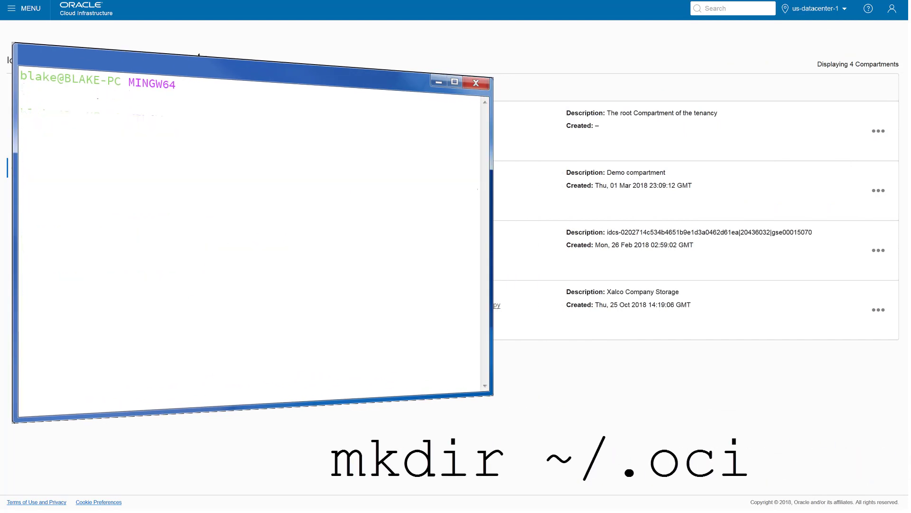
{"action": "type", "text": "makdir ~/.oci"}
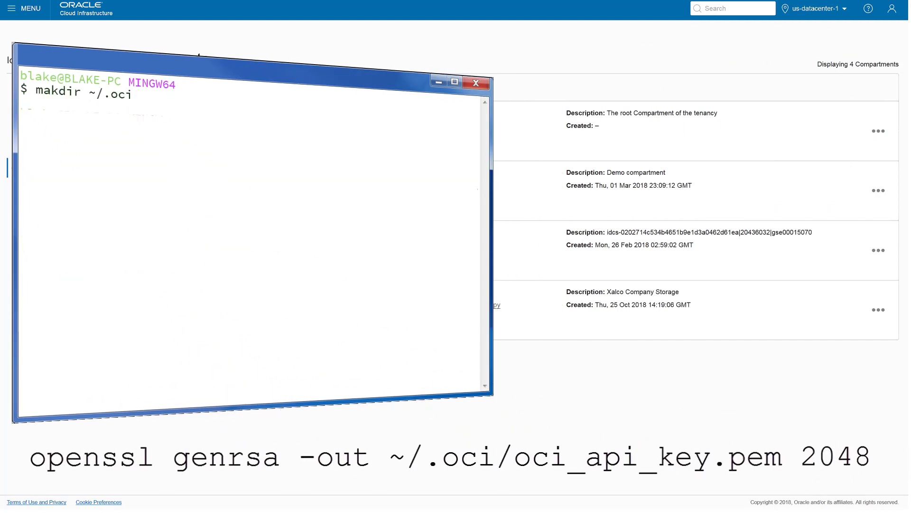
{"action": "type", "text": "openssl genrsa -out ~/.oci/oci_api_key.pem 2048"}
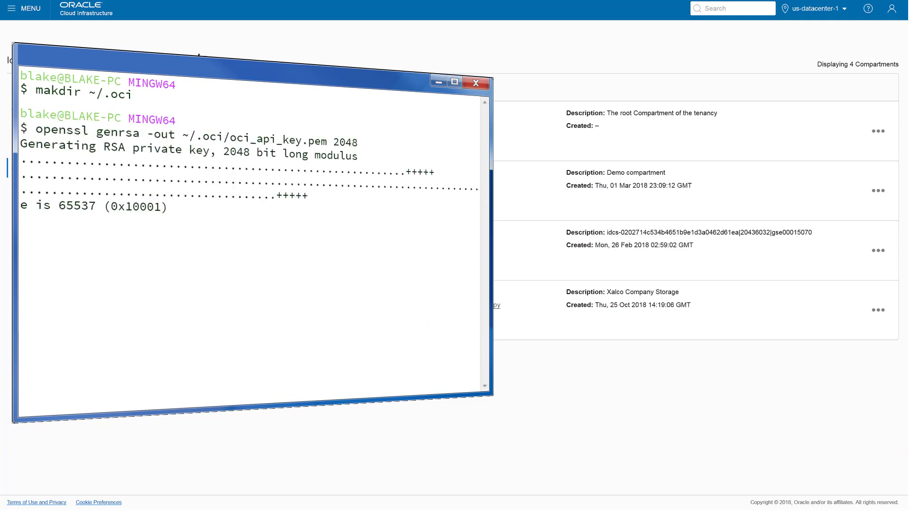
{"action": "type", "text": "chmod go-rwx ~/.oci/oci_api_key.pem"}
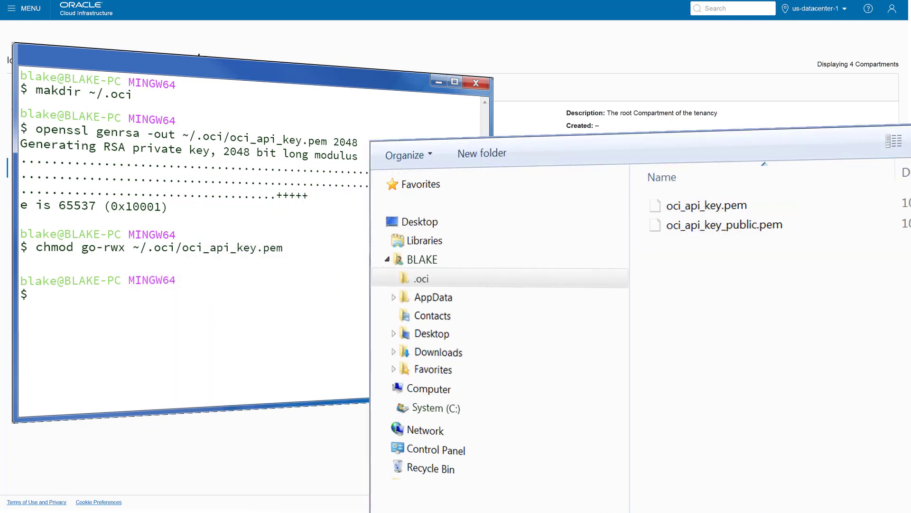
- List the .oci folder showing oci_api_key.pem and oci_api_key_public.pem
{"action": "left_click", "coordinate": [706, 205]}
{"action": "type", "text": "cat ~/.oci/oci_api_key_public.pem"}
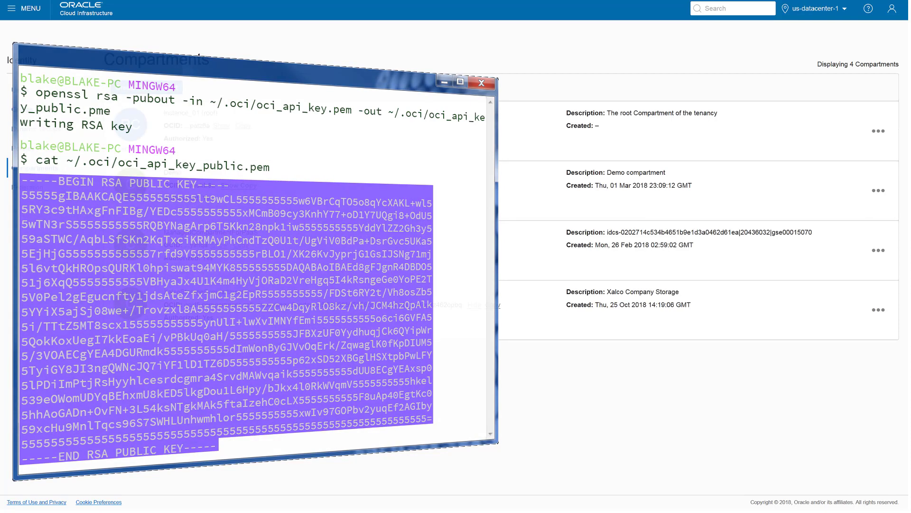
- Under Identity > Users, add the pasted PEM public key to cloud.account.admin so its fingerprint is listed
{"action": "left_click", "coordinate": [482, 83]}
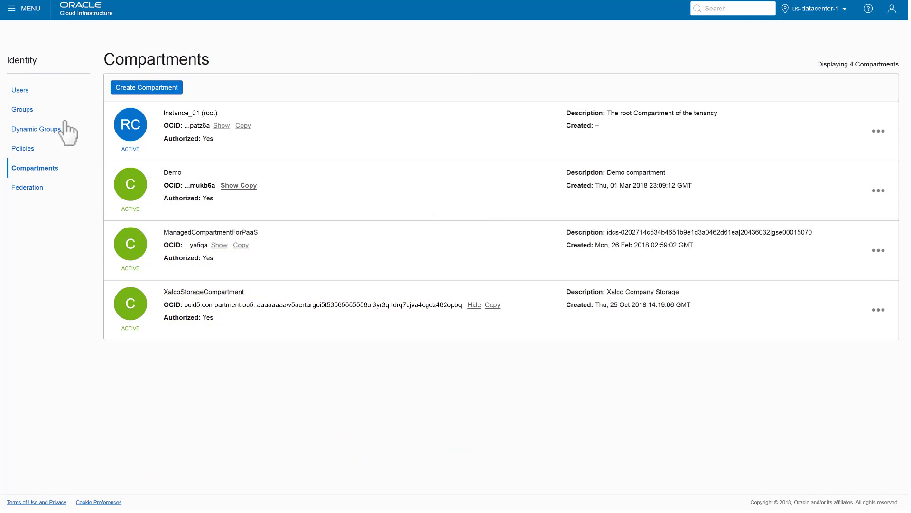
{"action": "left_click", "coordinate": [20, 91]}
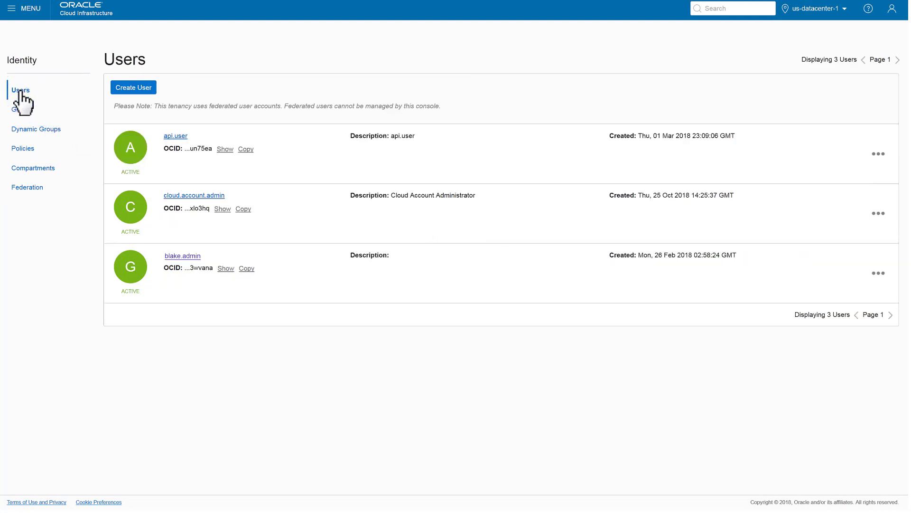
{"action": "left_click", "coordinate": [193, 194]}
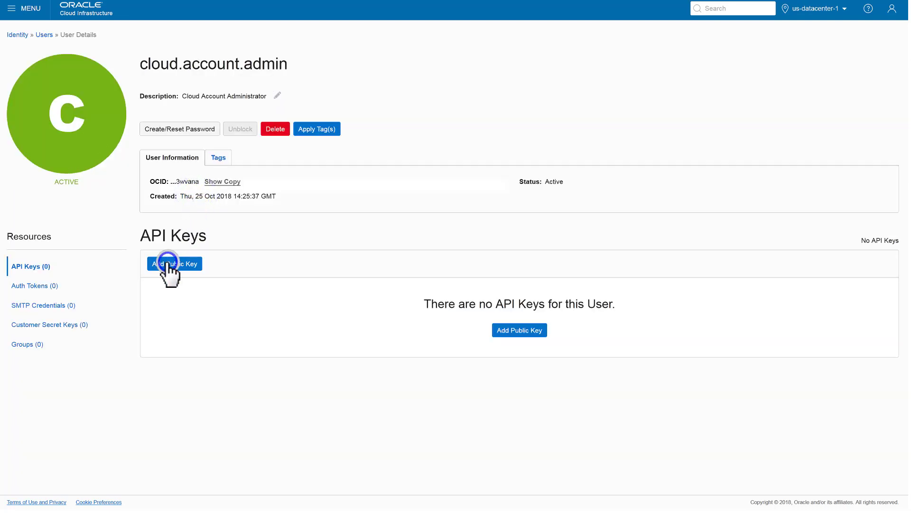
{"action": "left_click", "coordinate": [173, 263]}
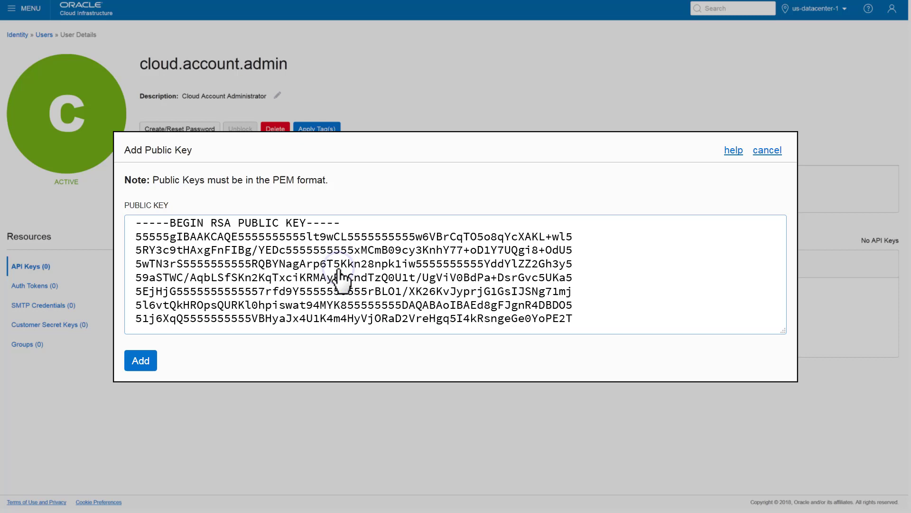
{"action": "left_click", "coordinate": [140, 361]}
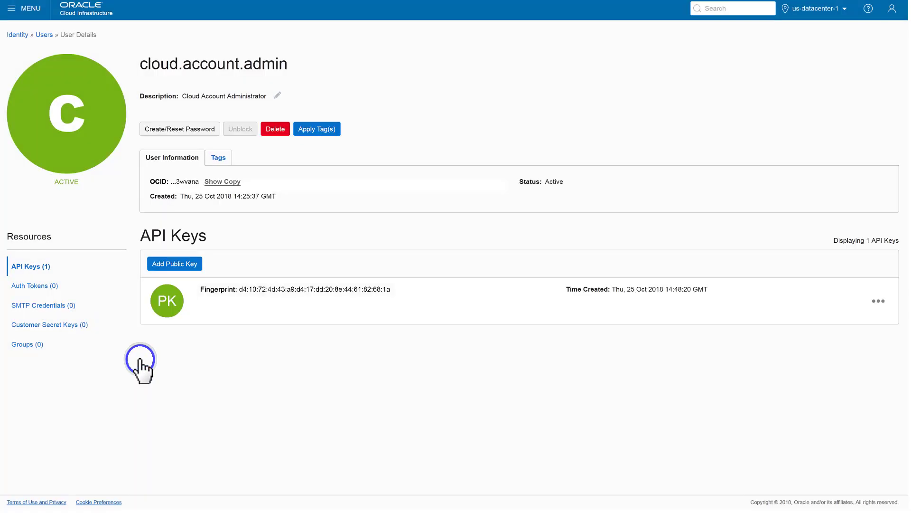